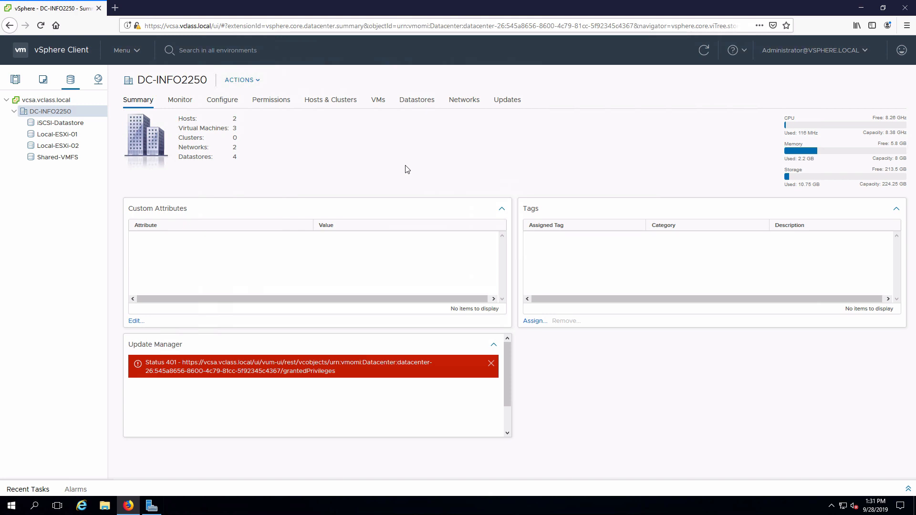
mouse_move(74, 162)
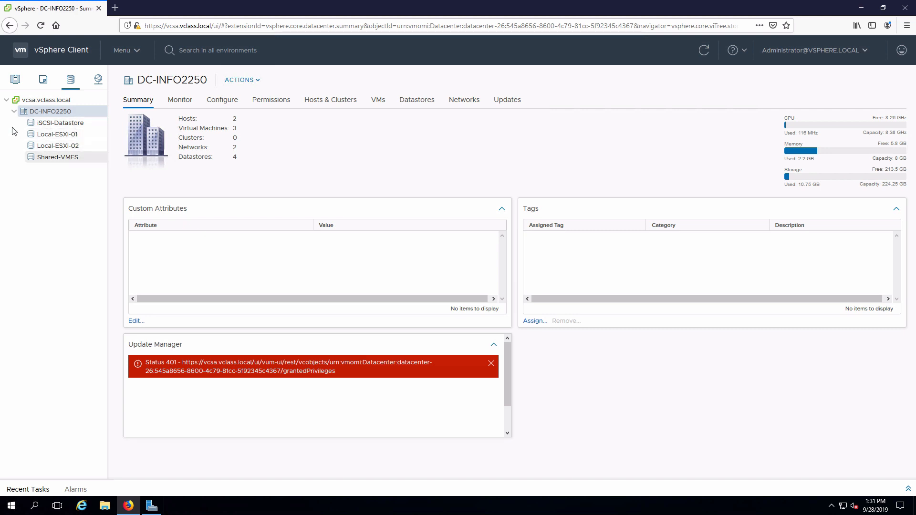
Step: Start a new datastore on DC-INFO2250, choosing type NFS and version NFS 4.1
right_click(49, 111)
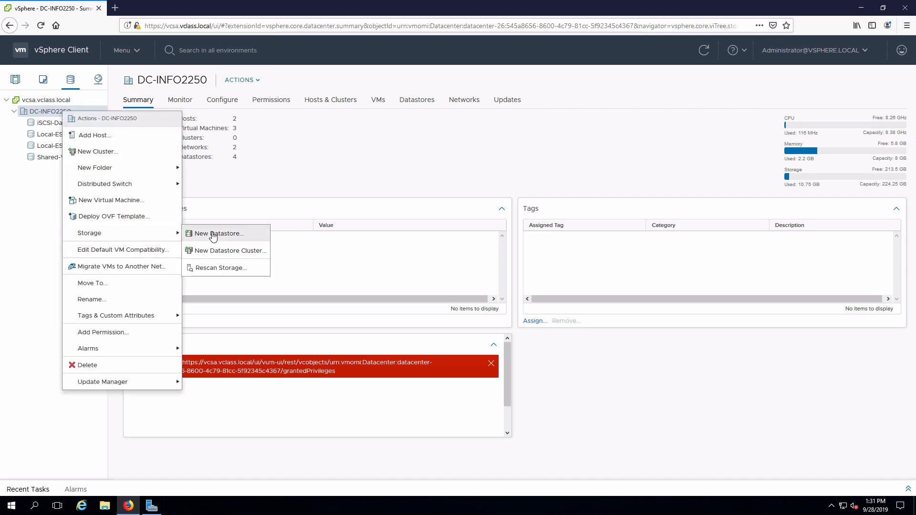
click(220, 234)
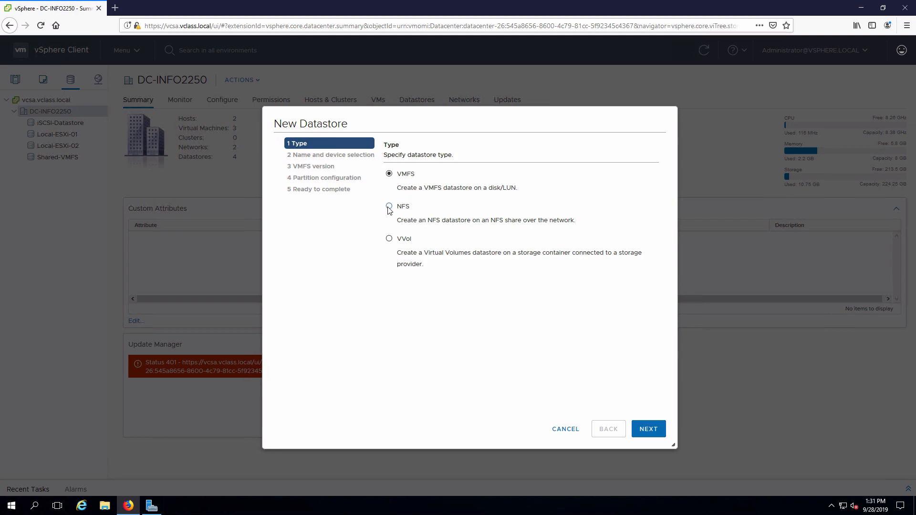
click(390, 206)
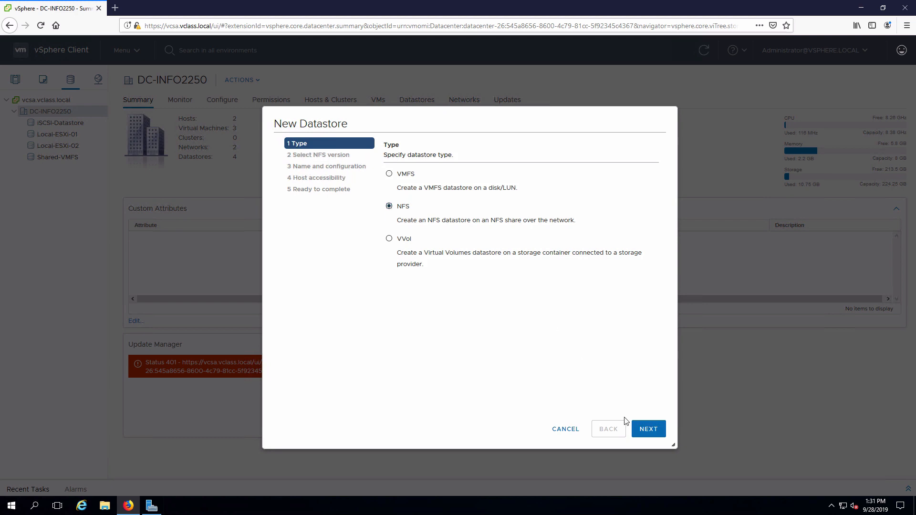
click(648, 429)
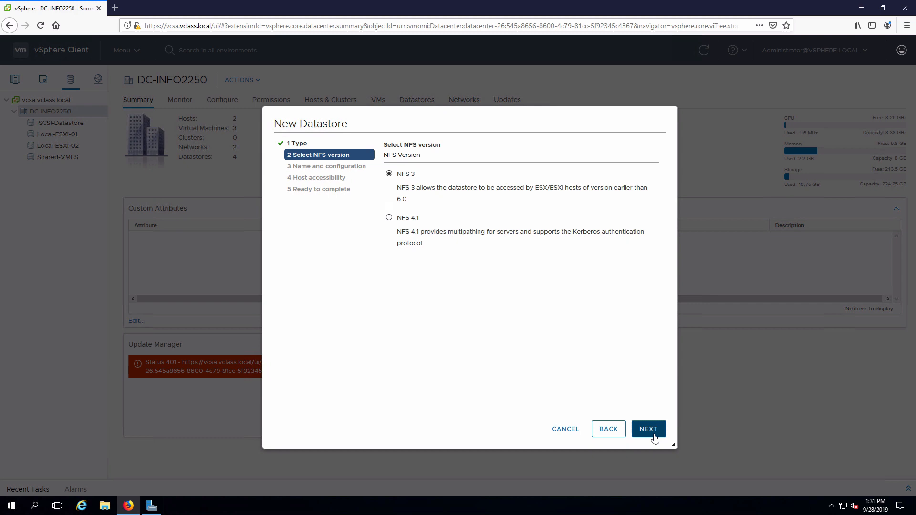
mouse_move(389, 218)
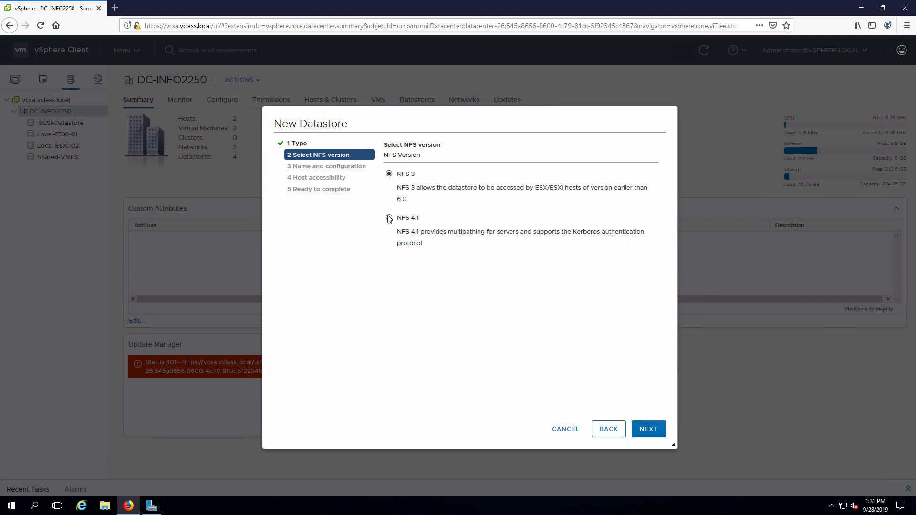
click(388, 217)
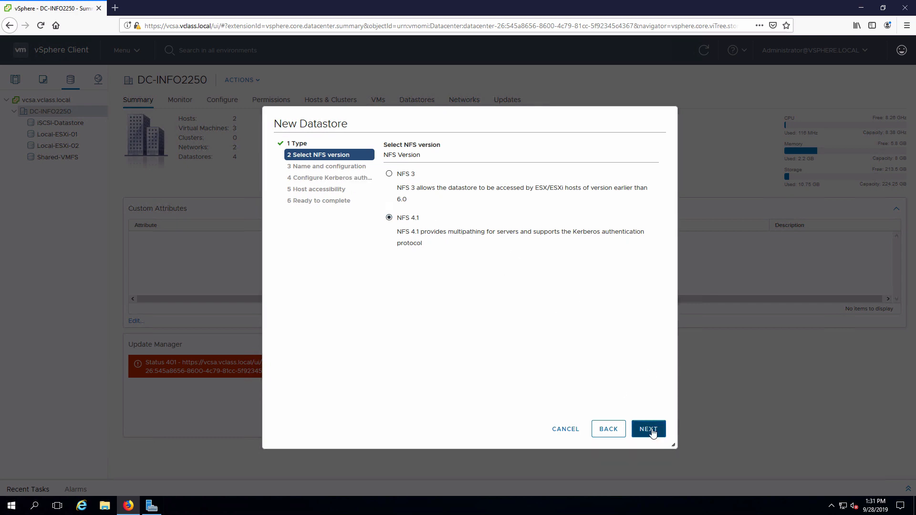
click(648, 429)
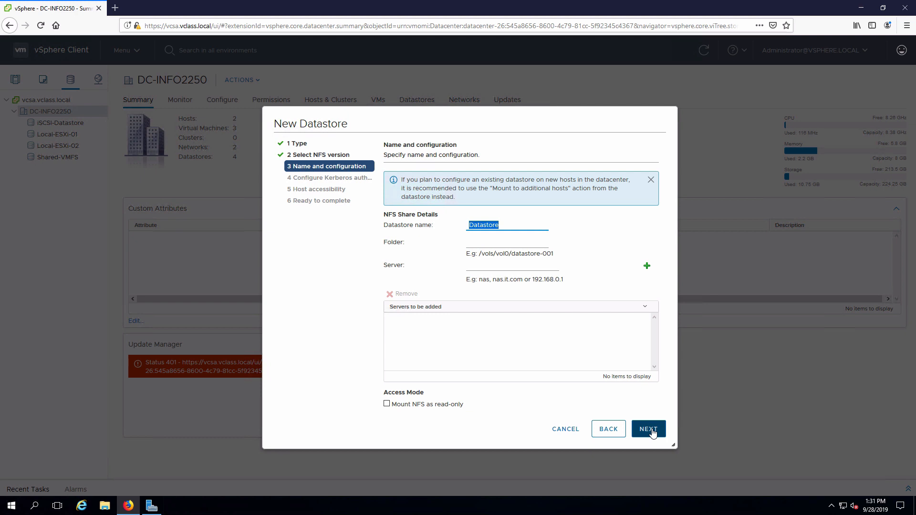
Step: Enter name NFS-Datastore, folder /nfs-data, server 172.20.10.201, and continue without Kerberos
text(NFS-)
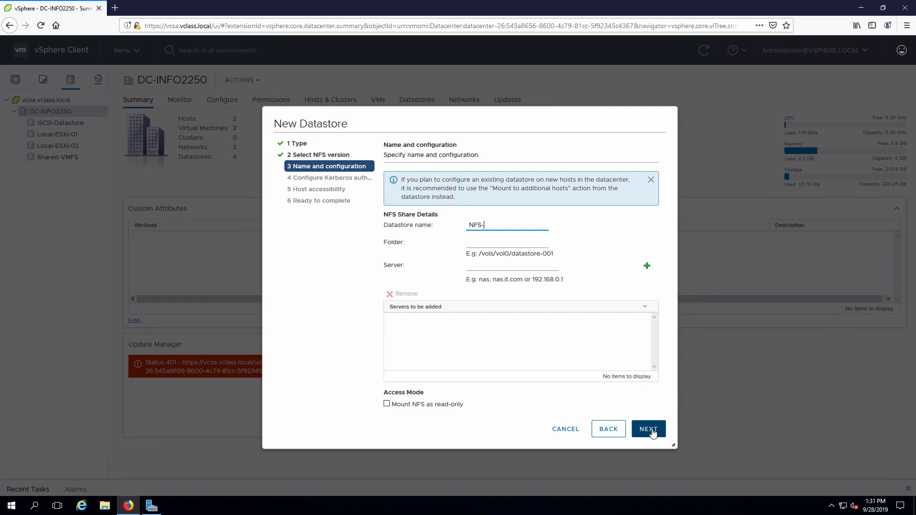
text(Datastore)
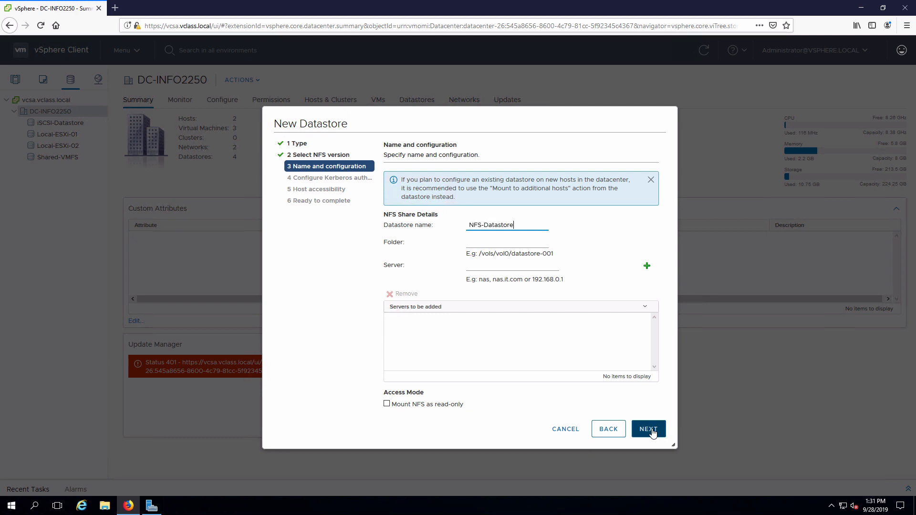
mouse_move(574, 393)
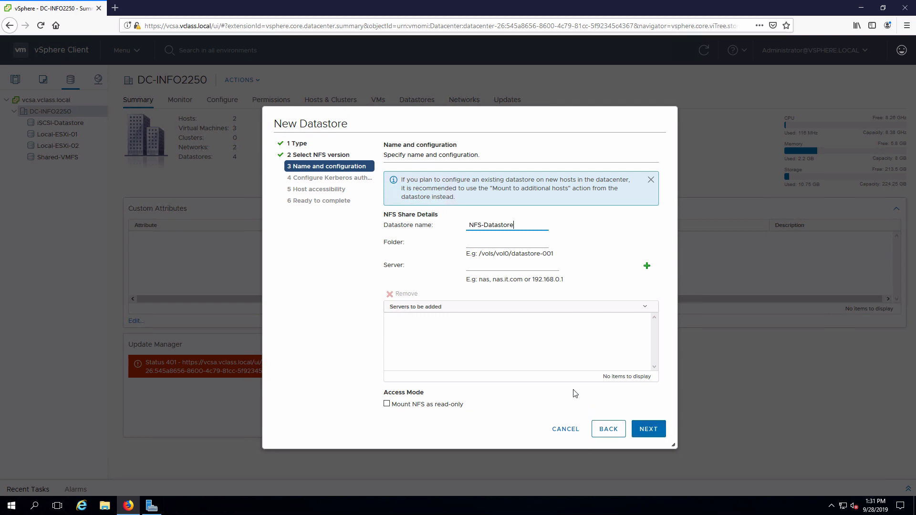
mouse_move(525, 243)
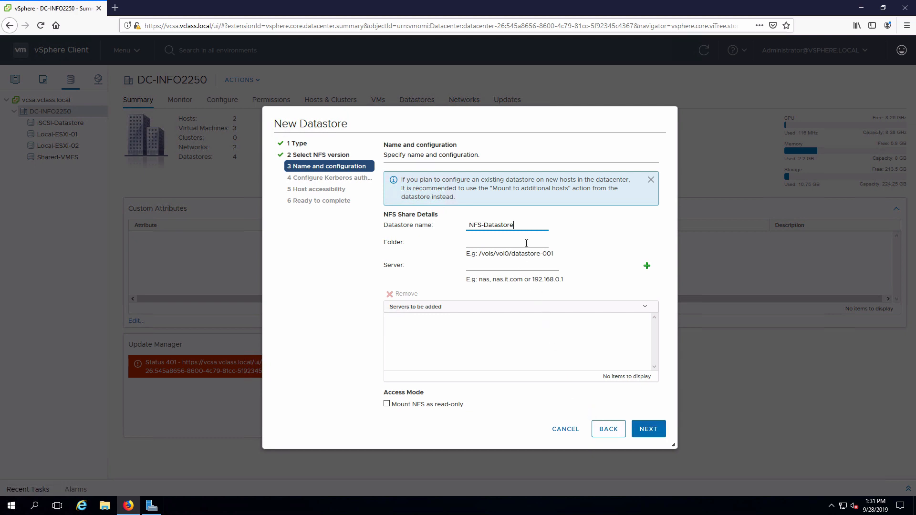
click(507, 242)
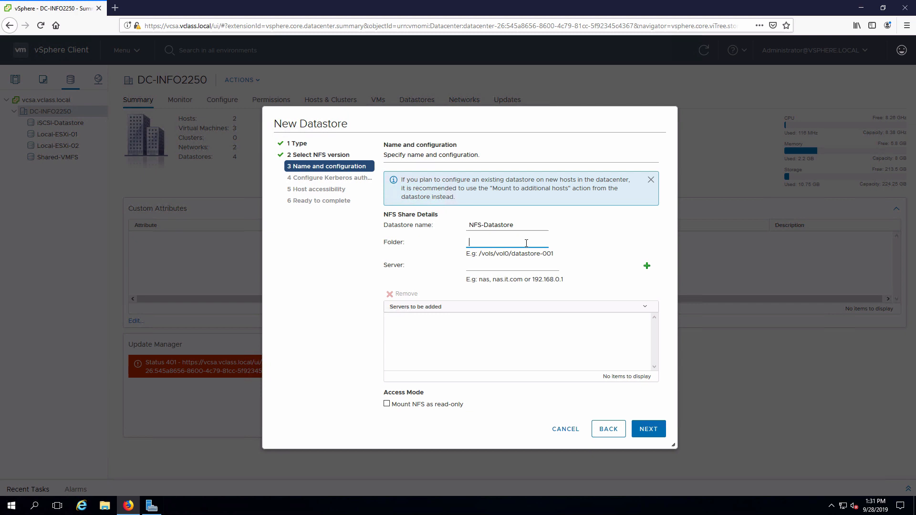
text(/)
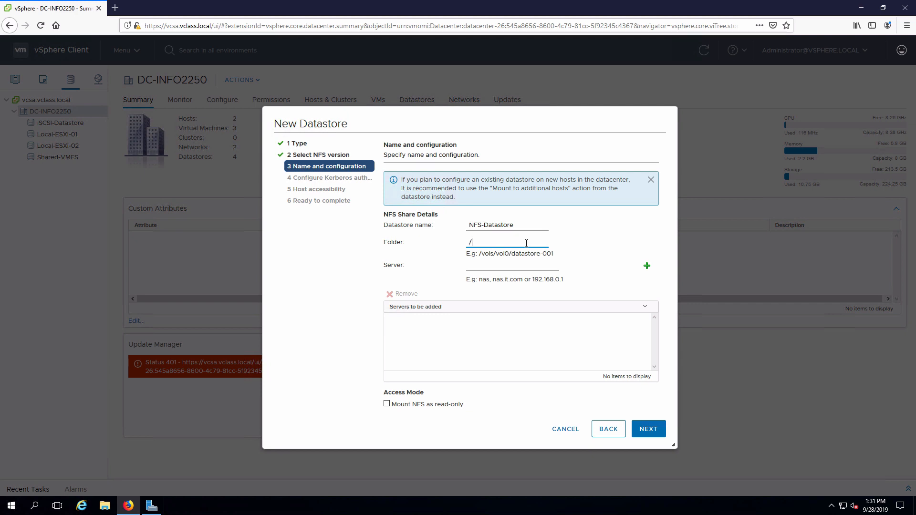
text(nfs-data)
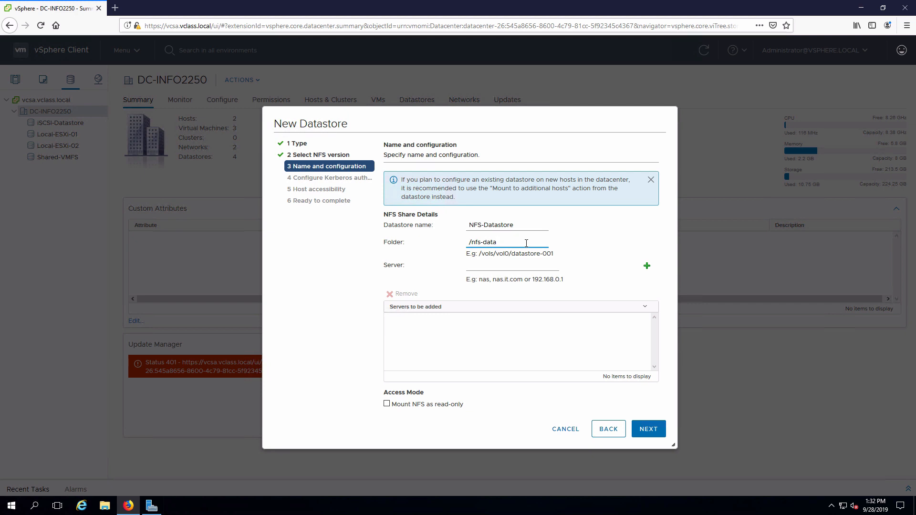
click(510, 267)
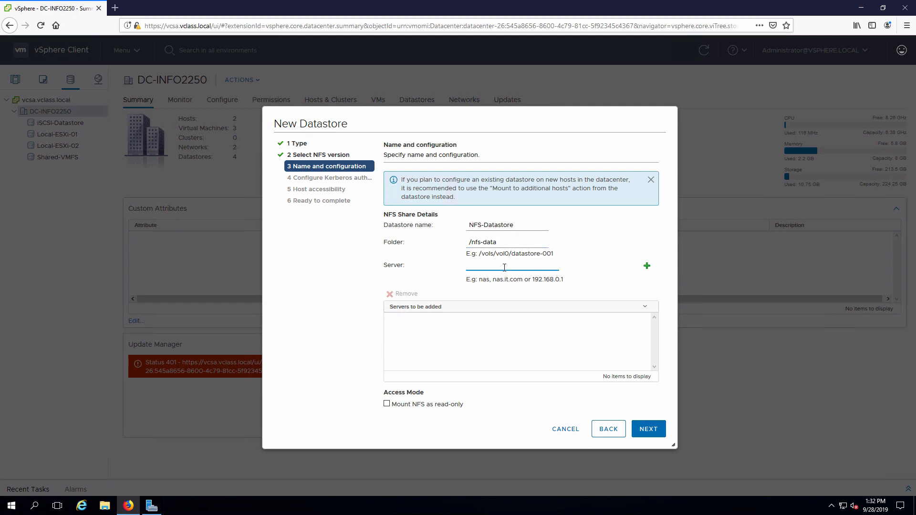
text(172.)
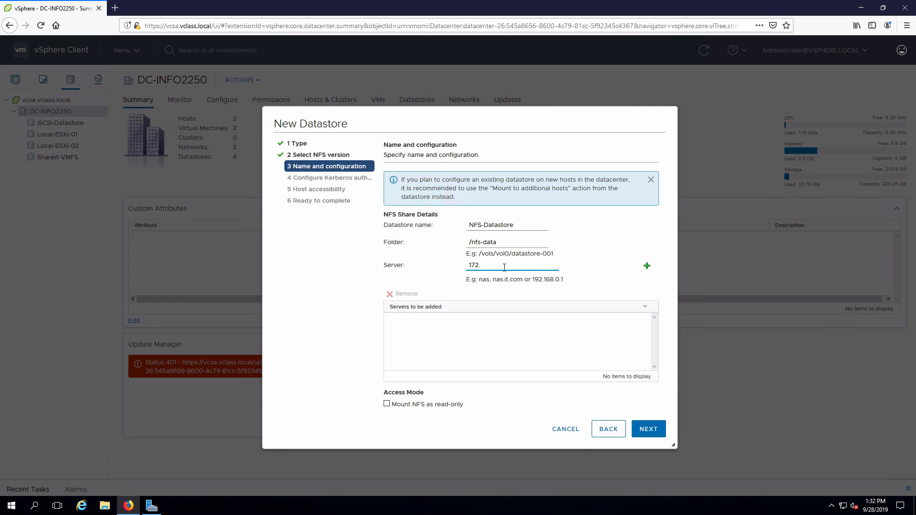
text(20.10)
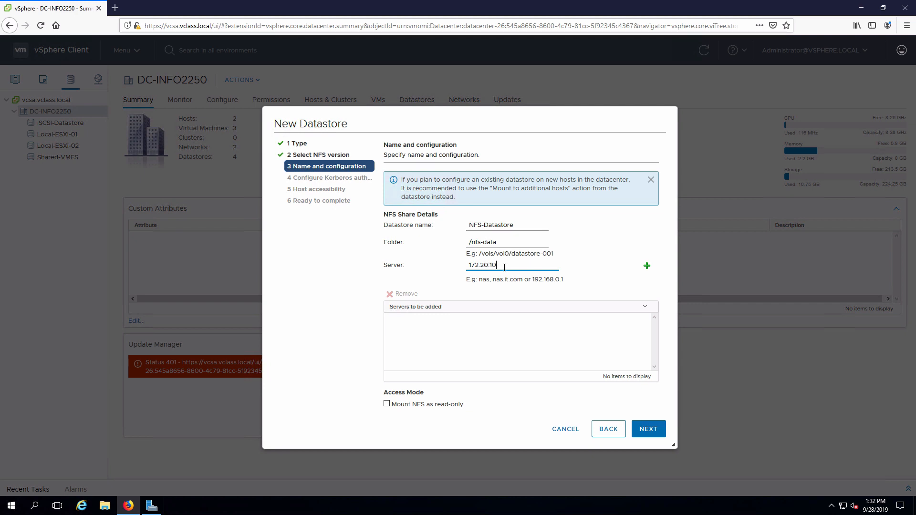
text(201)
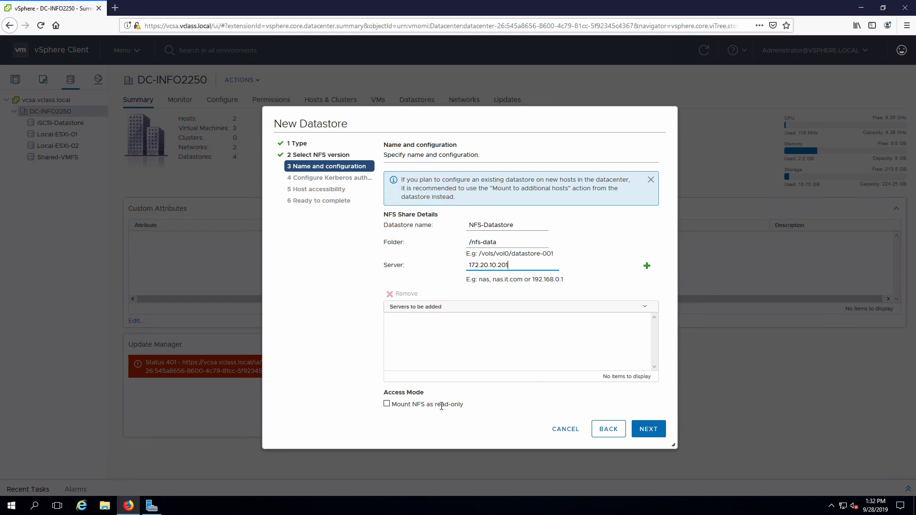
click(647, 429)
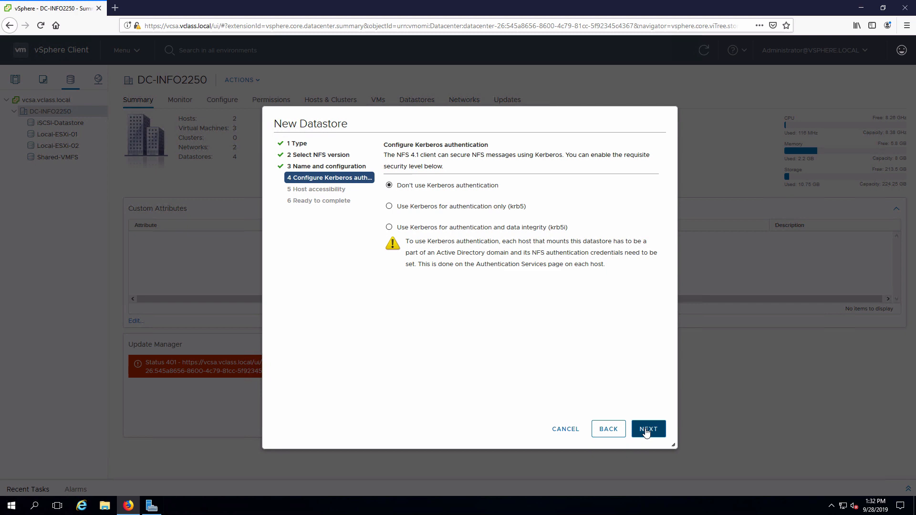
click(648, 429)
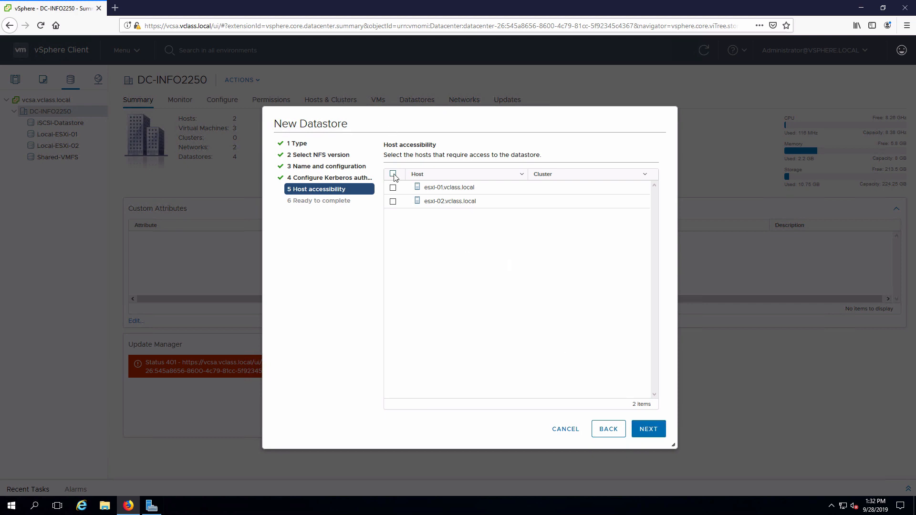
Step: Select all hosts so esxi-01.vclass.local and esxi-02.vclass.local can access NFS-Datastore
click(393, 175)
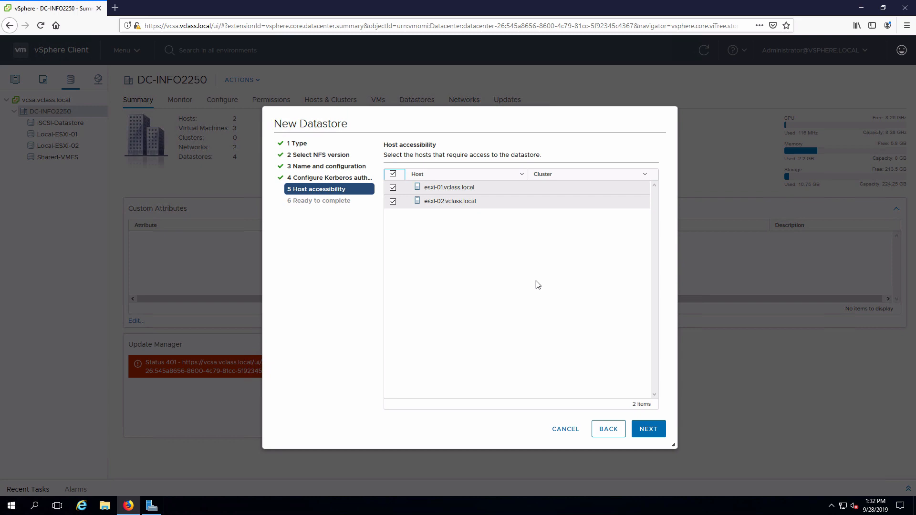